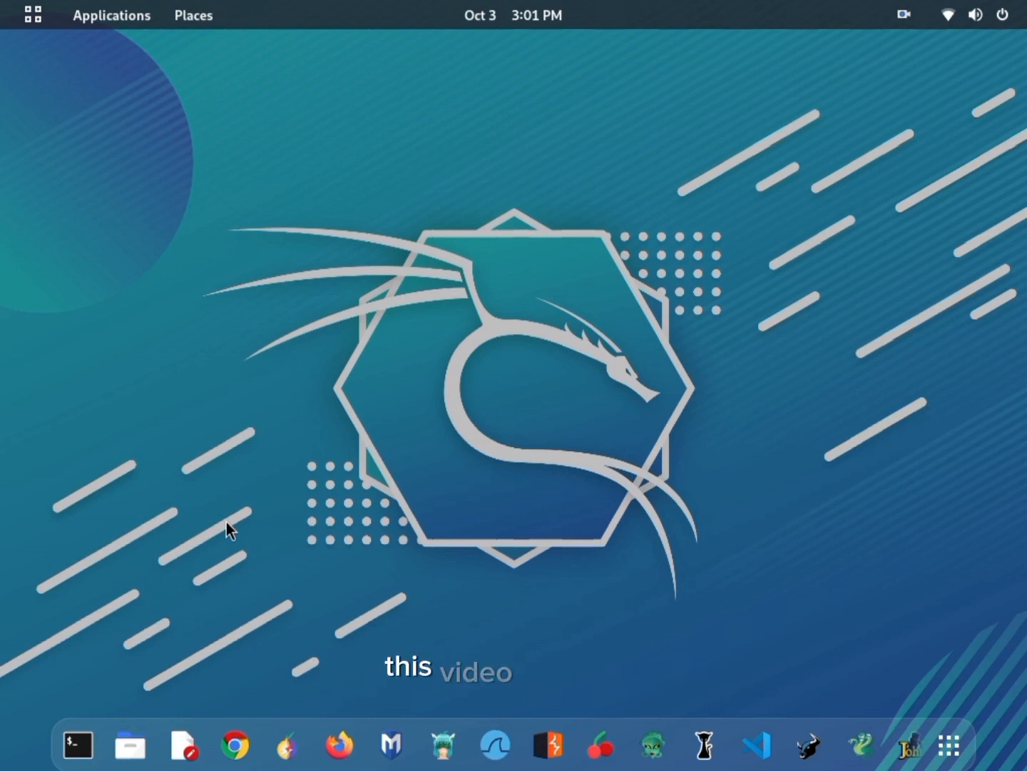
Launch Armitage from the dock and enter the password for the msfdb init prompt
left_click(446, 745)
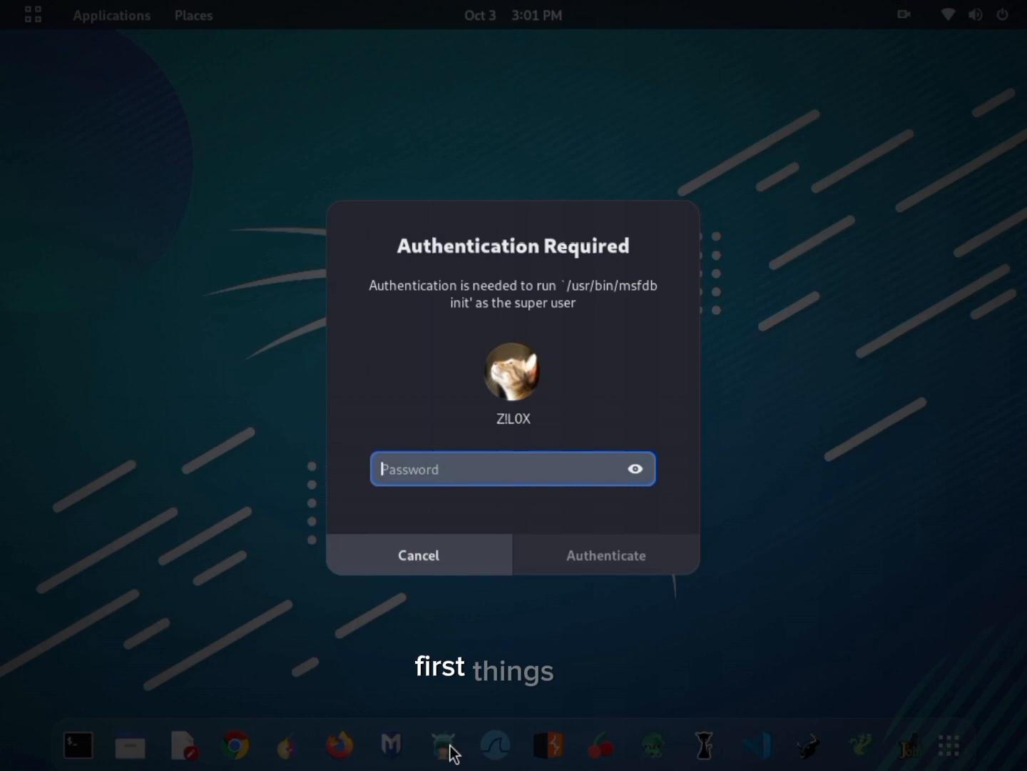
type("••")
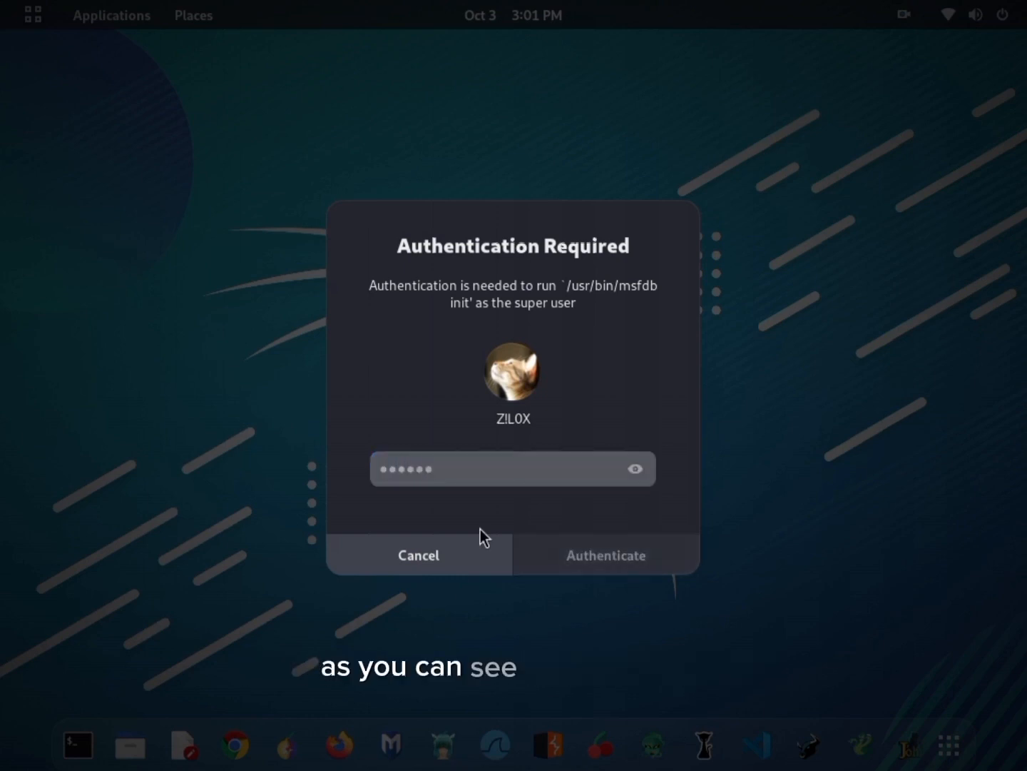
Authorize database setup, connect to Metasploit at 127.0.0.1, and agree to start RPC
left_click(605, 555)
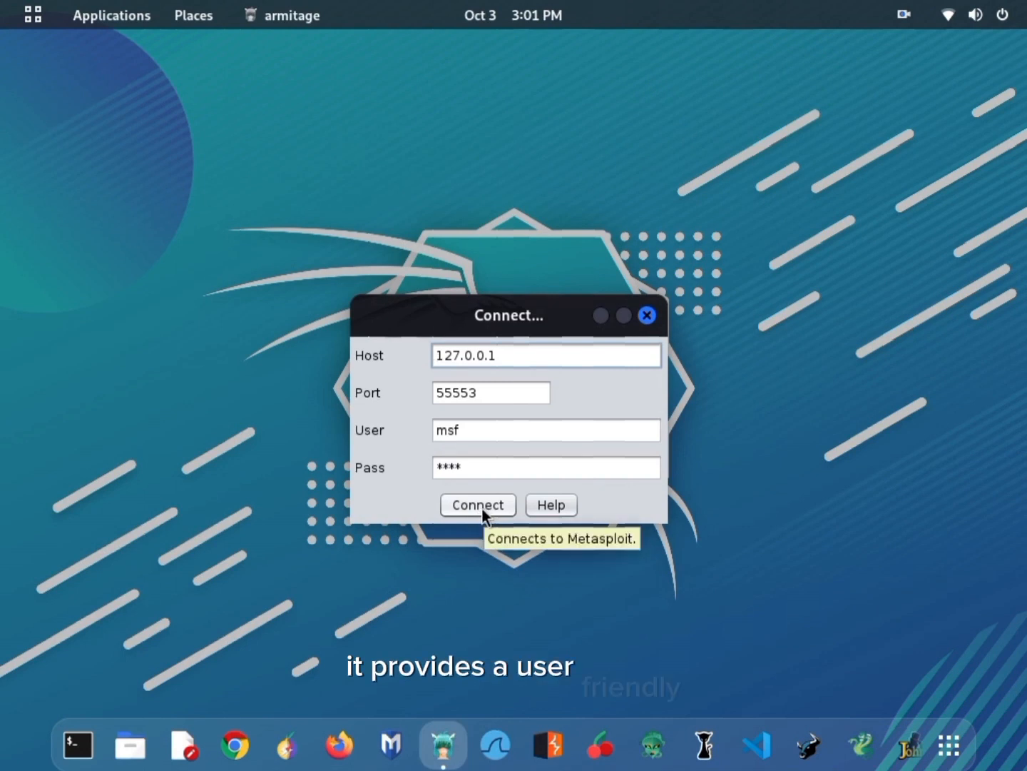
left_click(478, 504)
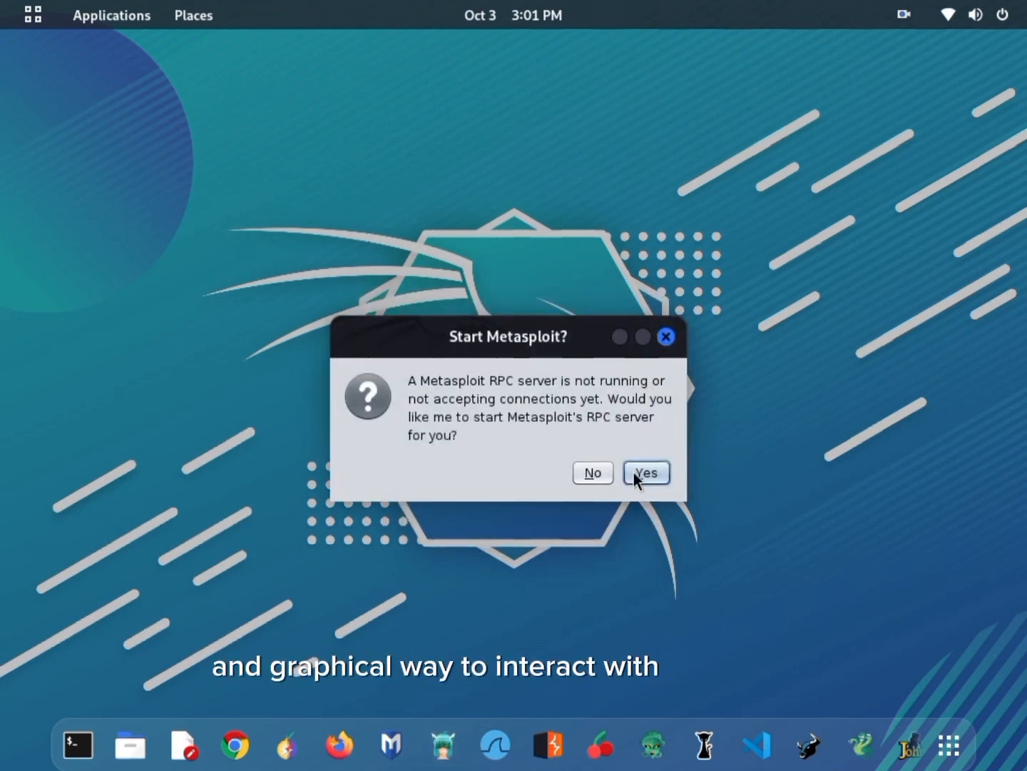
left_click(646, 473)
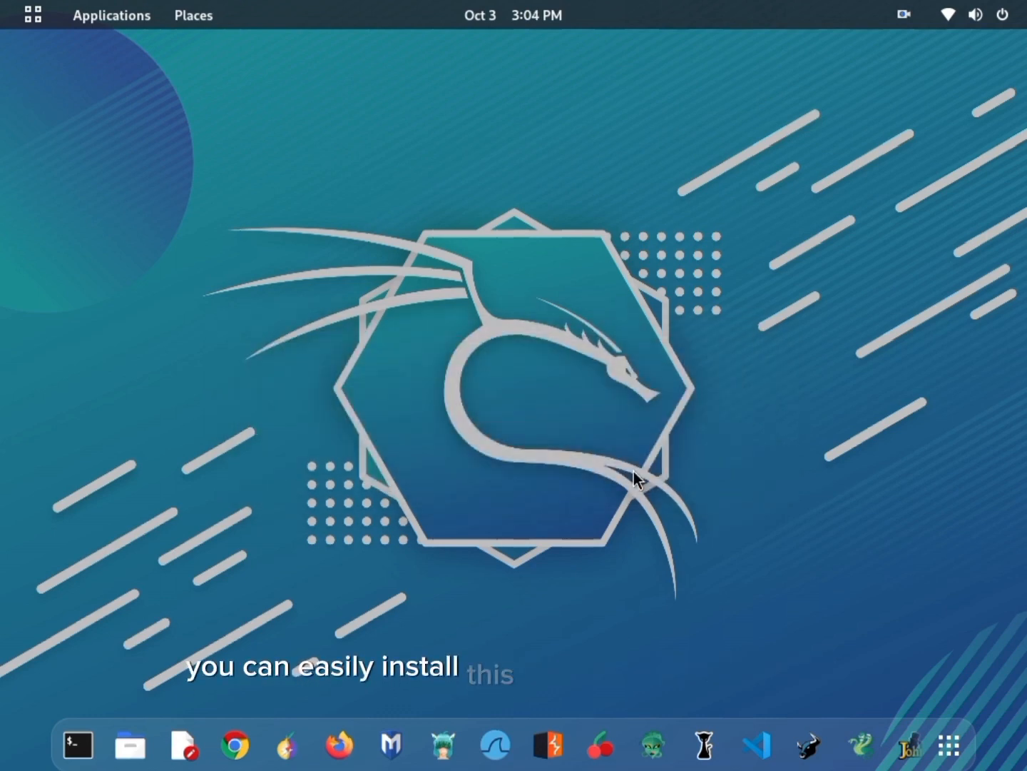
Bring up the Armitage main window with its module tree and msf6 console
left_click(442, 744)
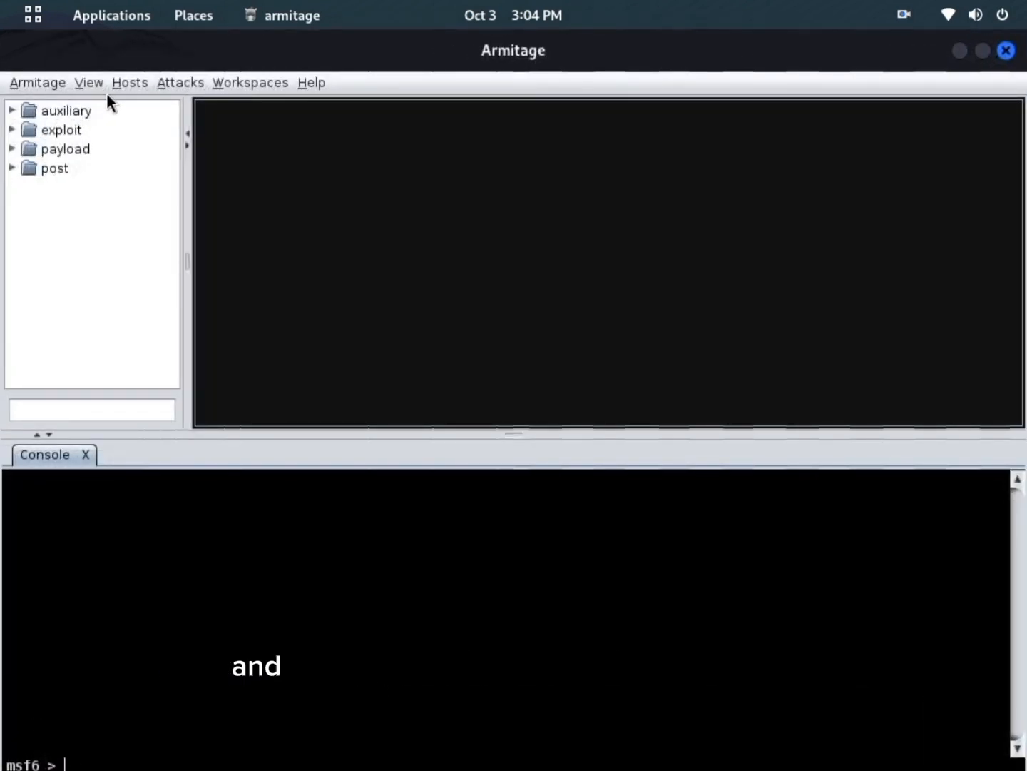
left_click(130, 82)
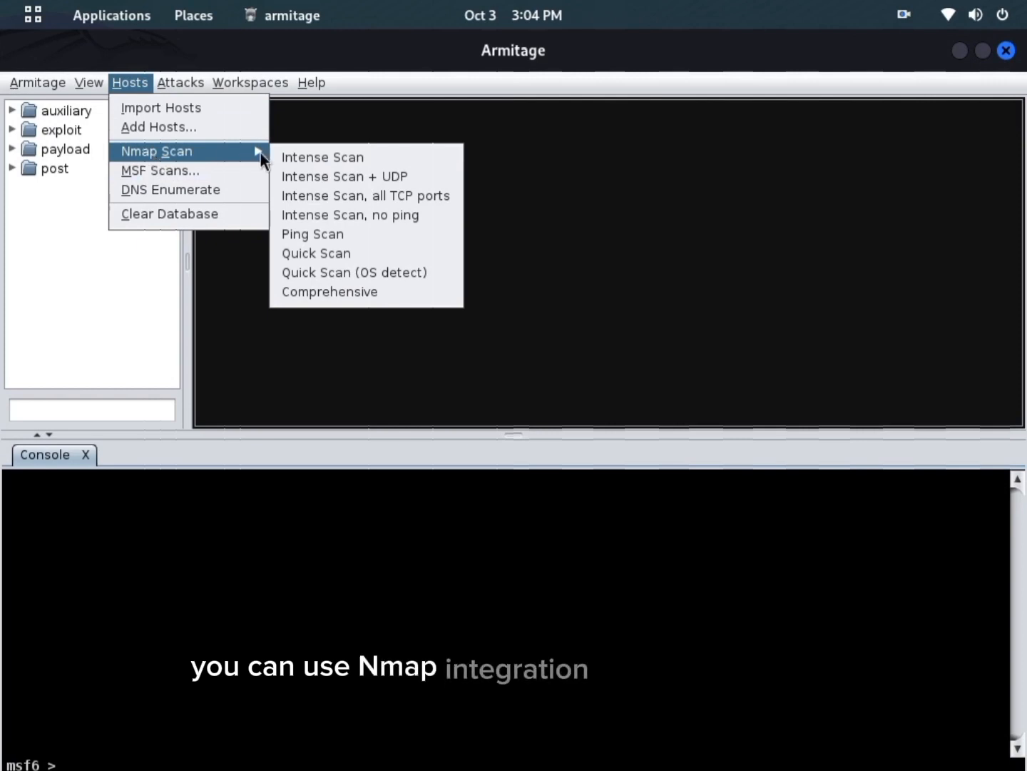
mouse_move(316, 253)
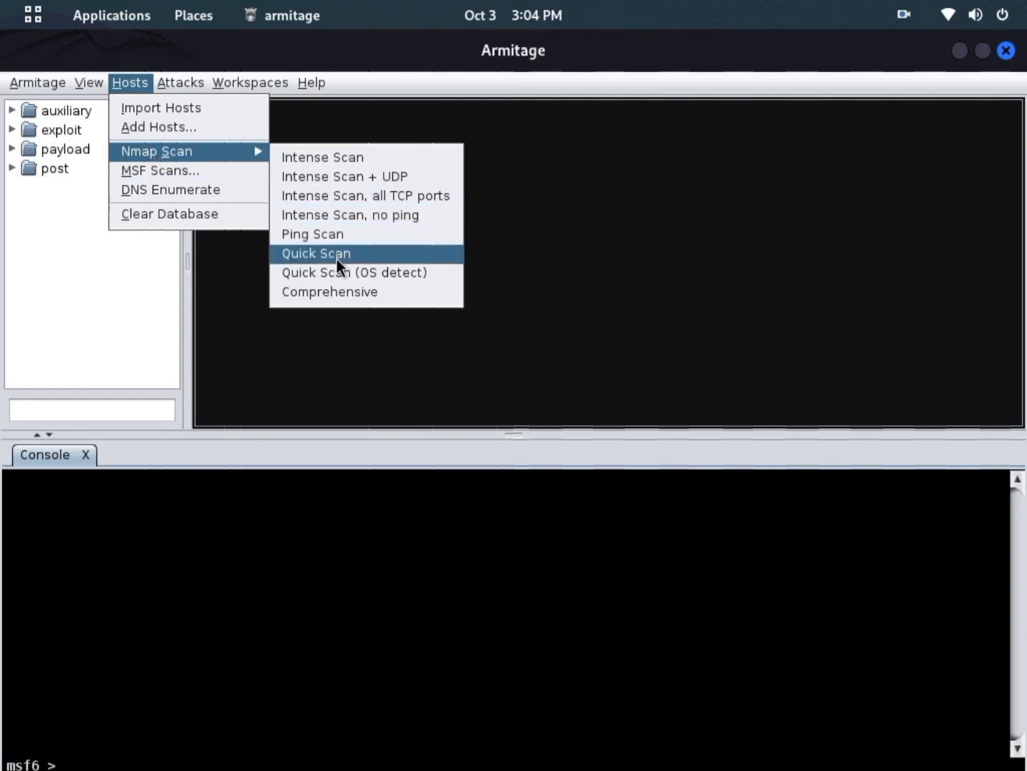
left_click(315, 254)
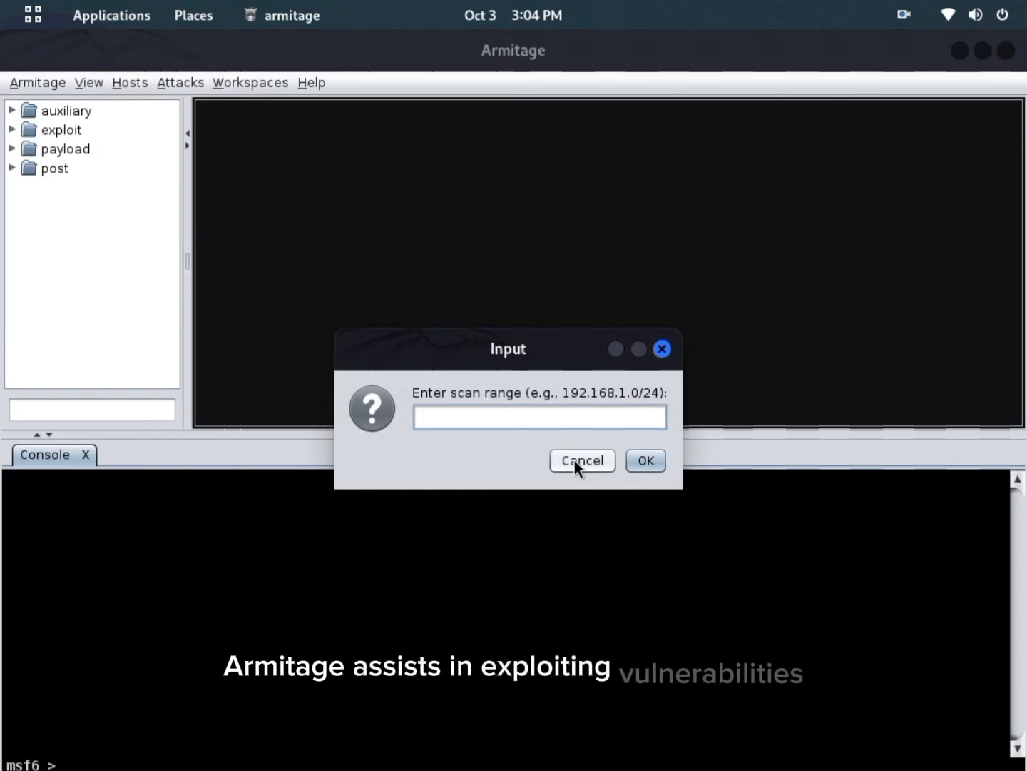
left_click(581, 460)
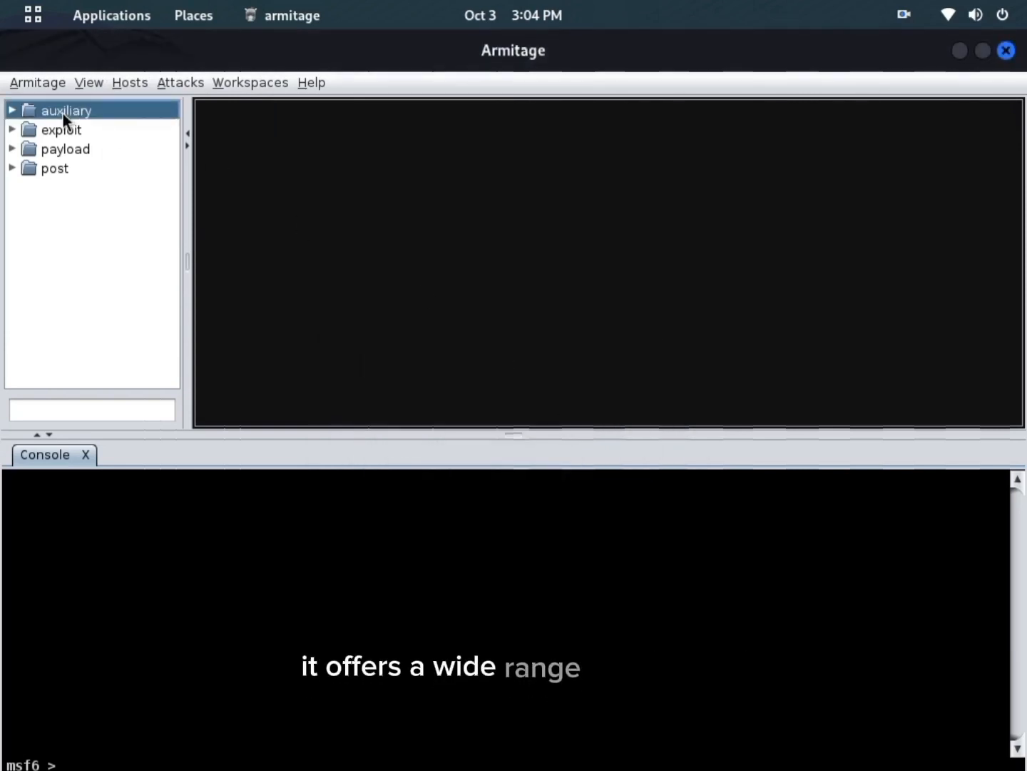
Expand the module tree and scroll to the exploit > multi handler module
left_click(12, 110)
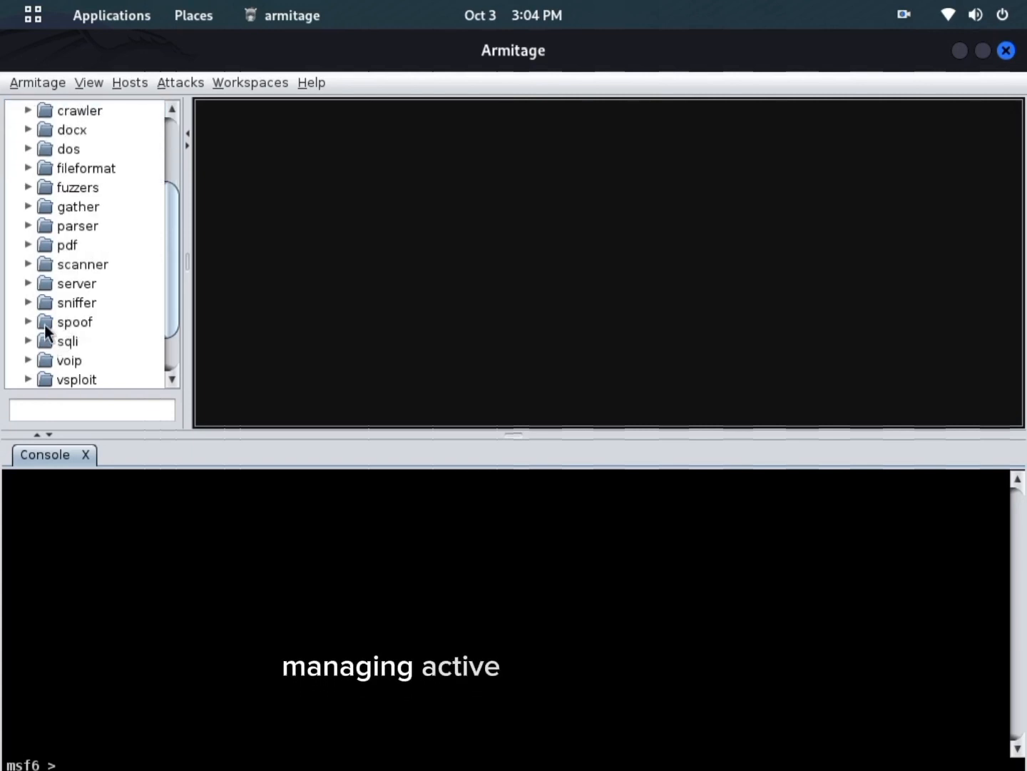
scroll("down", 3)
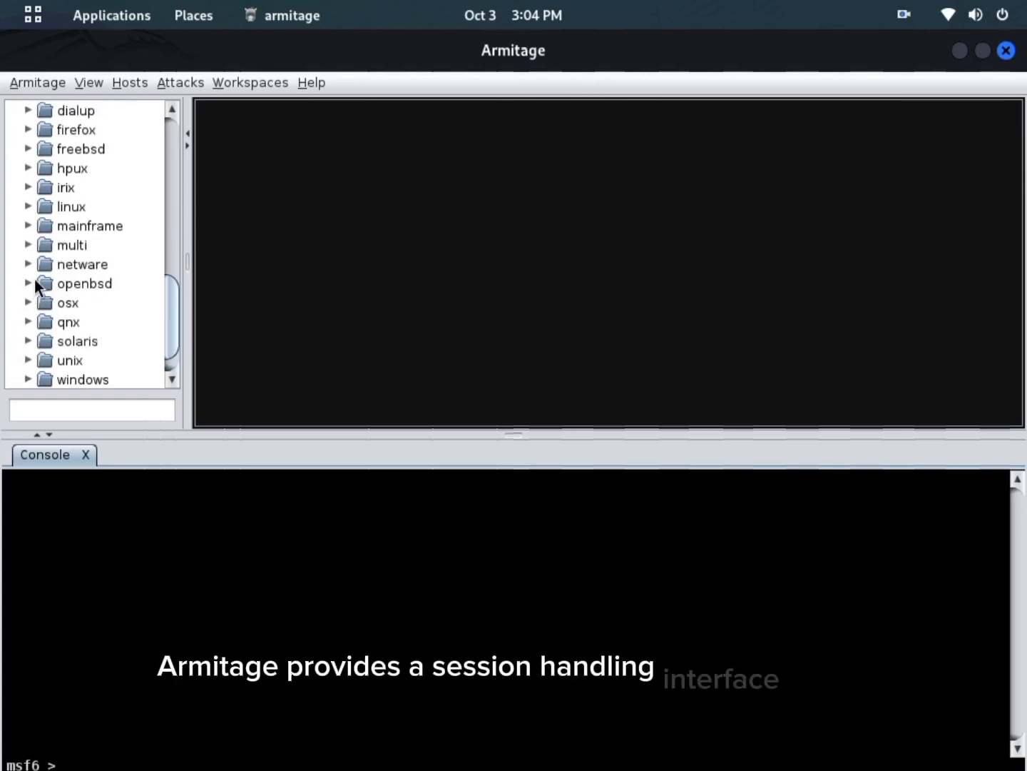
mouse_move(49, 249)
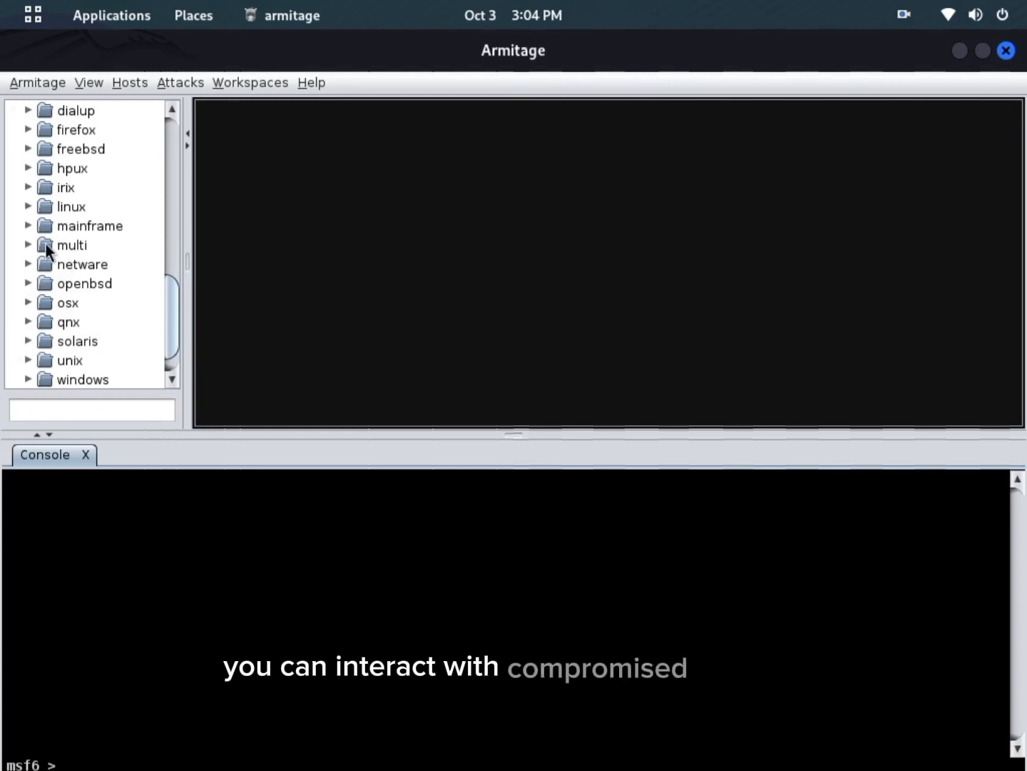
left_click(72, 244)
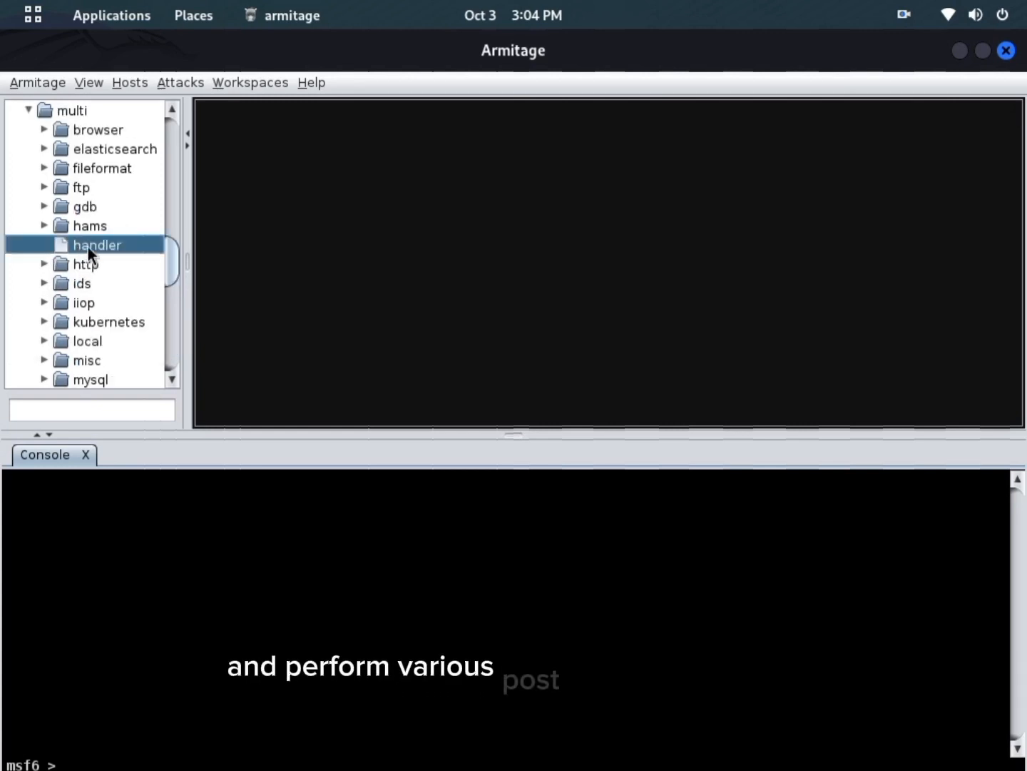
scroll("down", 3)
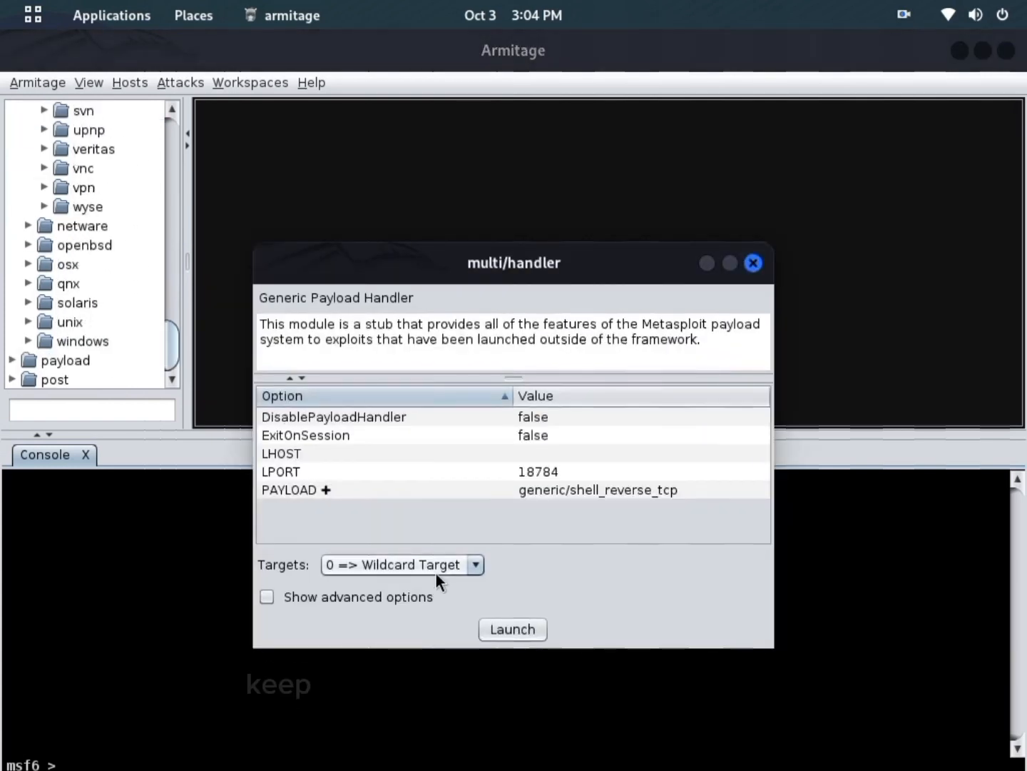
mouse_move(520, 416)
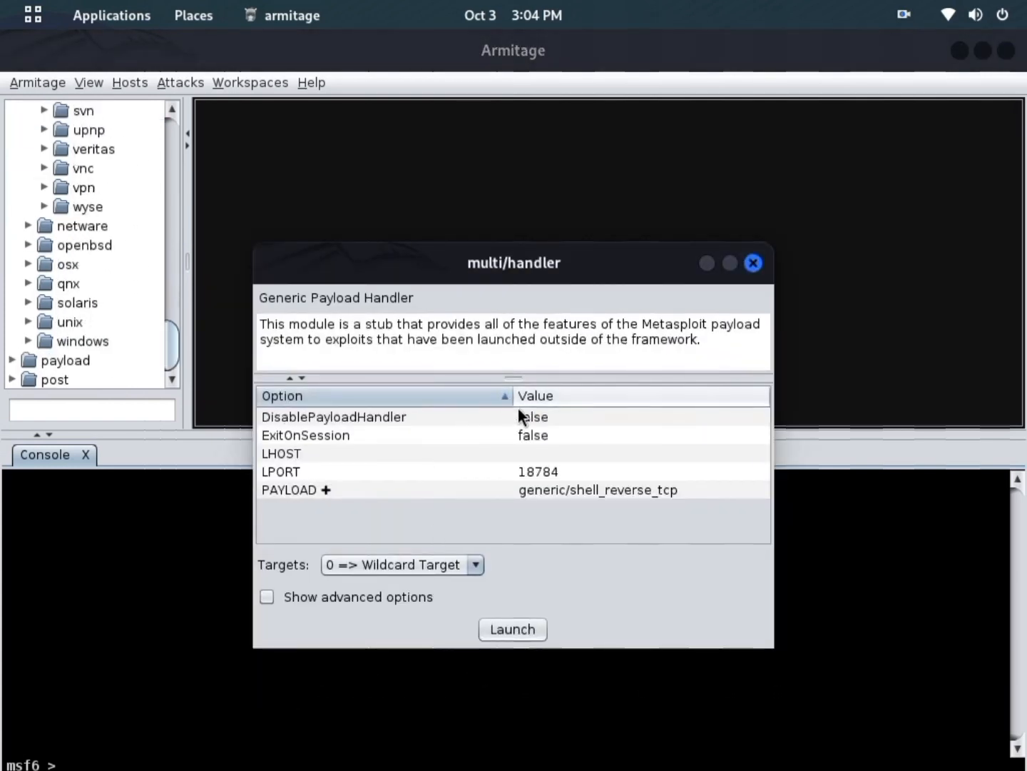
Launch multi/handler with its default reverse TCP shell payload and port 18784
left_click(333, 417)
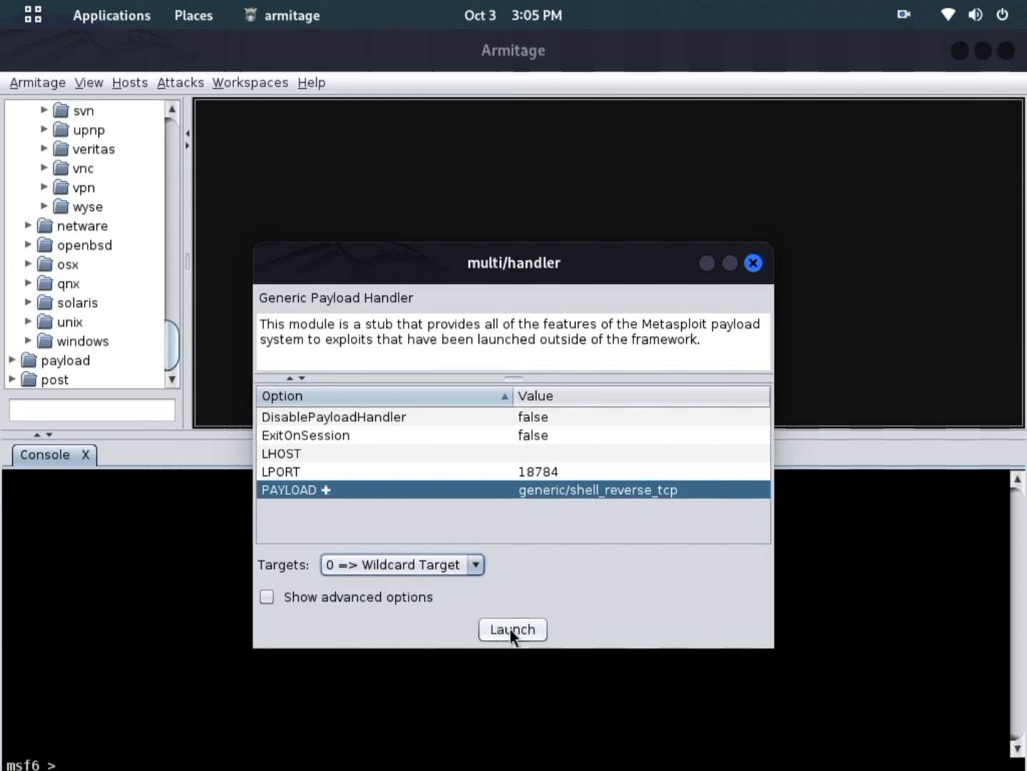
left_click(512, 629)
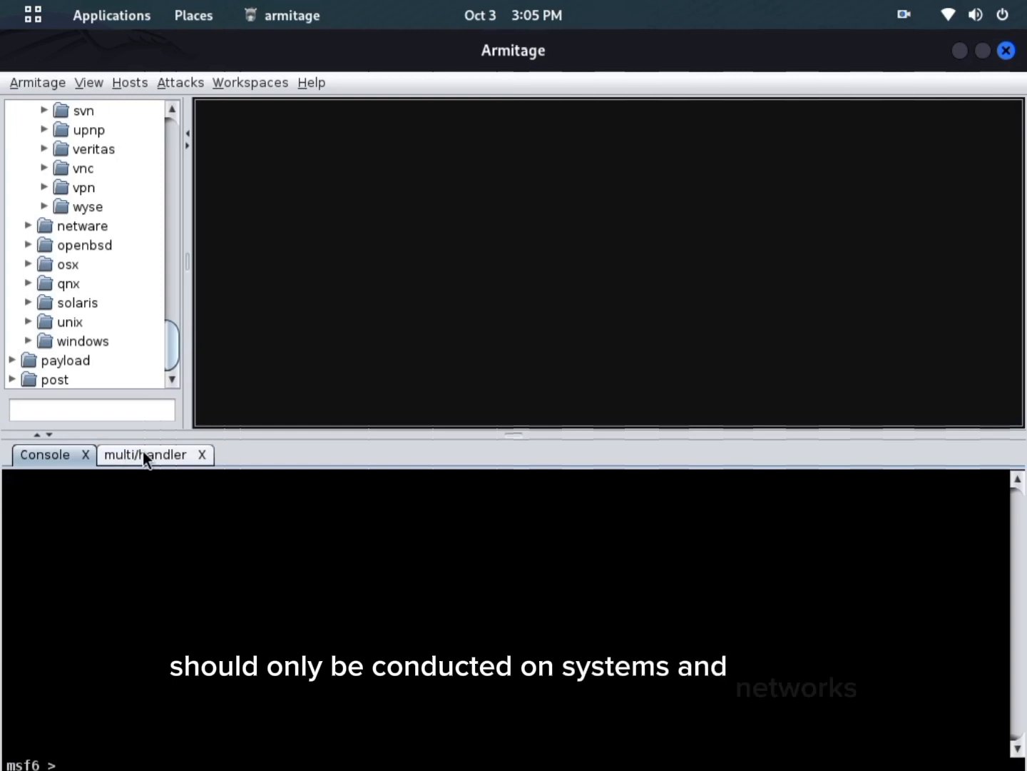
View the multi/handler console's LHOST error and start typing a python meterpreter reverse payload command
left_click(144, 454)
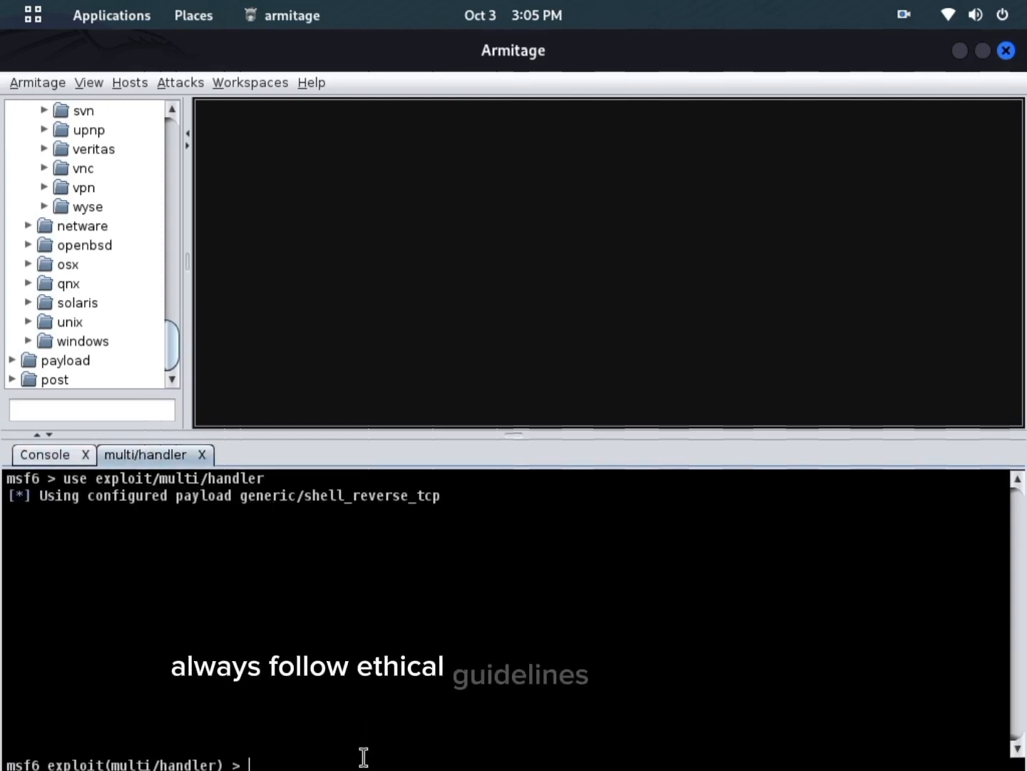
type("use payload")
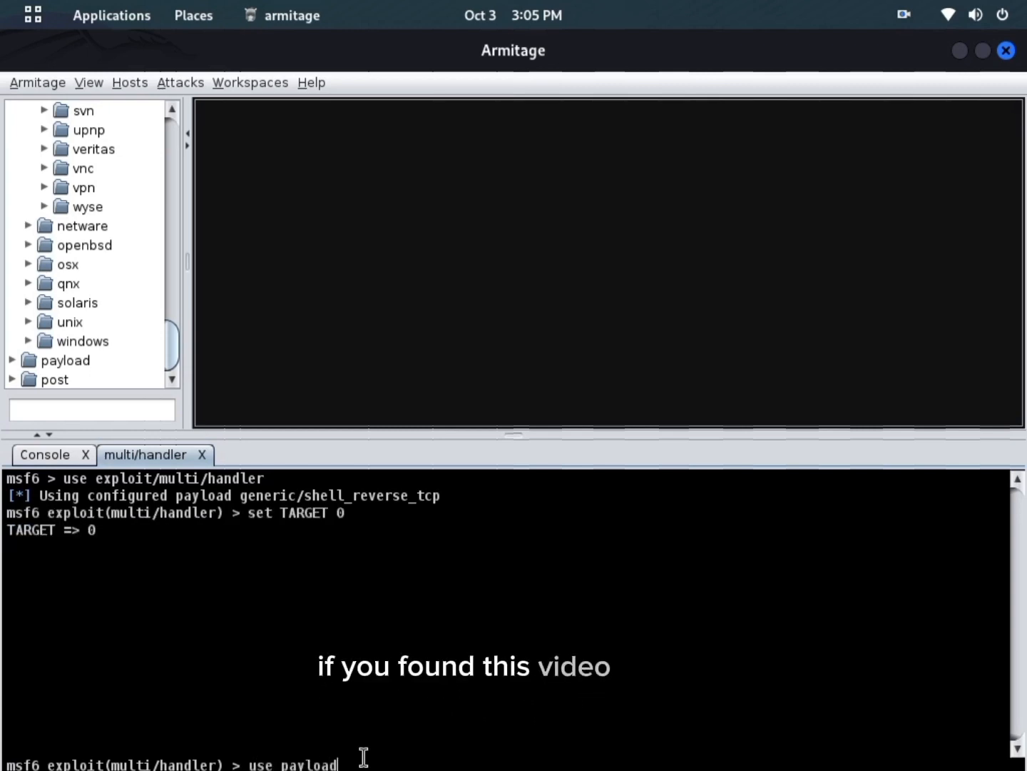
type("python/meterpreter/re")
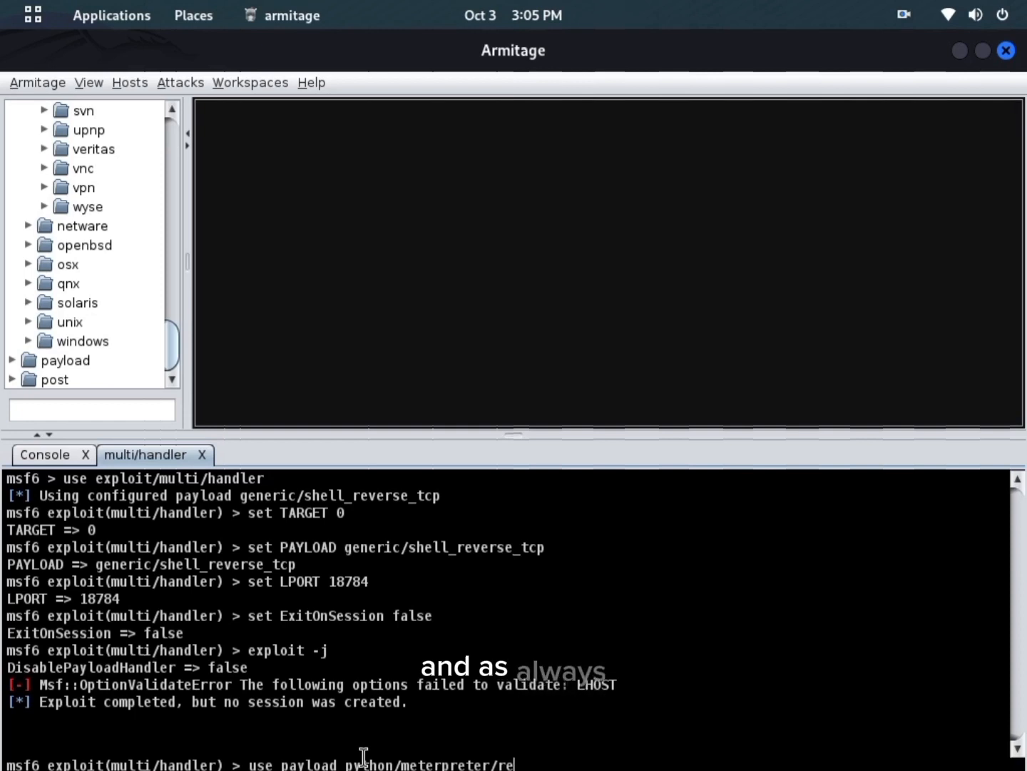
type("verse")
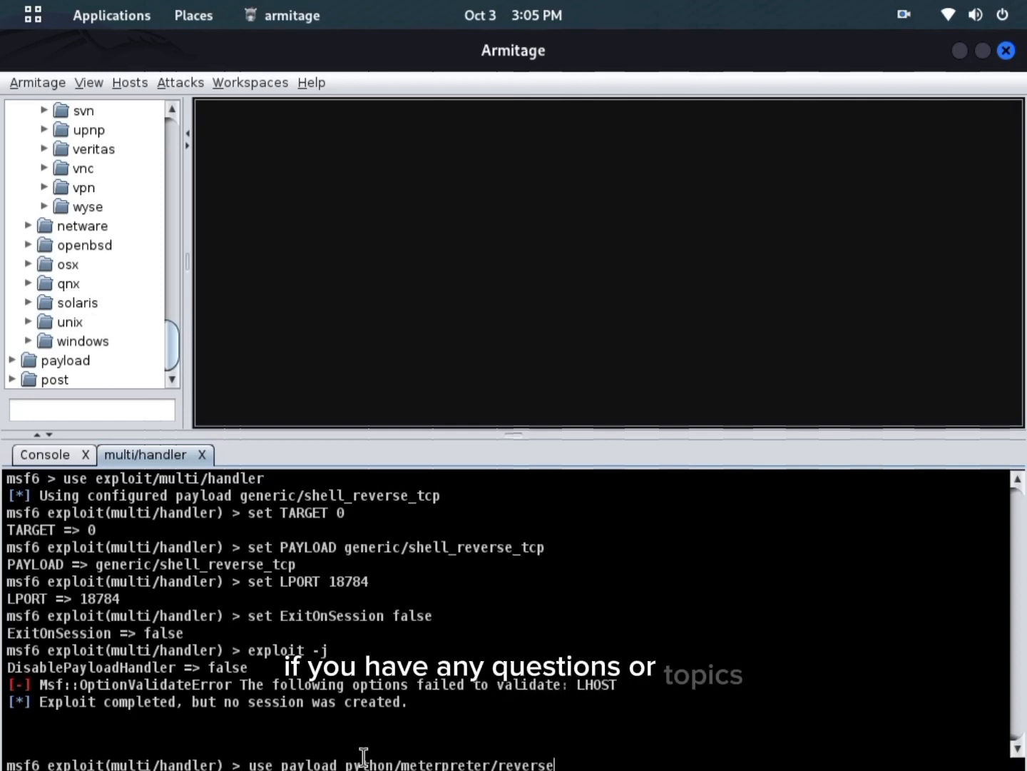